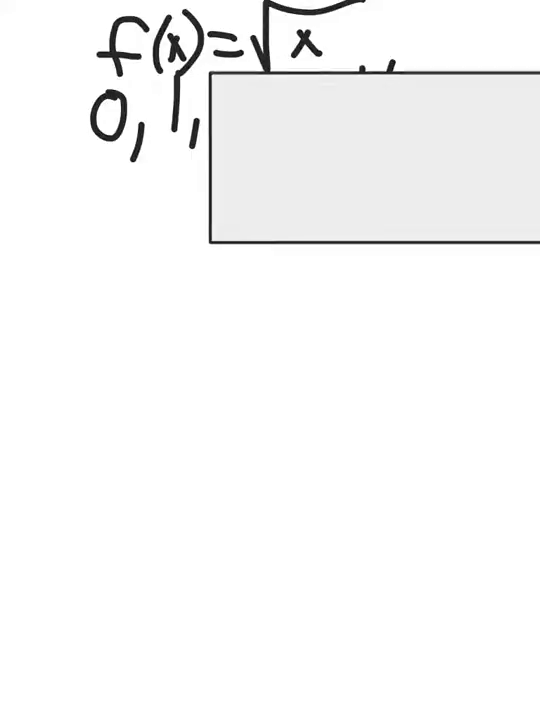
- Write √0 = 0 and √1 = 1 on separate lines beneath f(x)=√x
{"action": "type", "text": "4, 9, 16"}
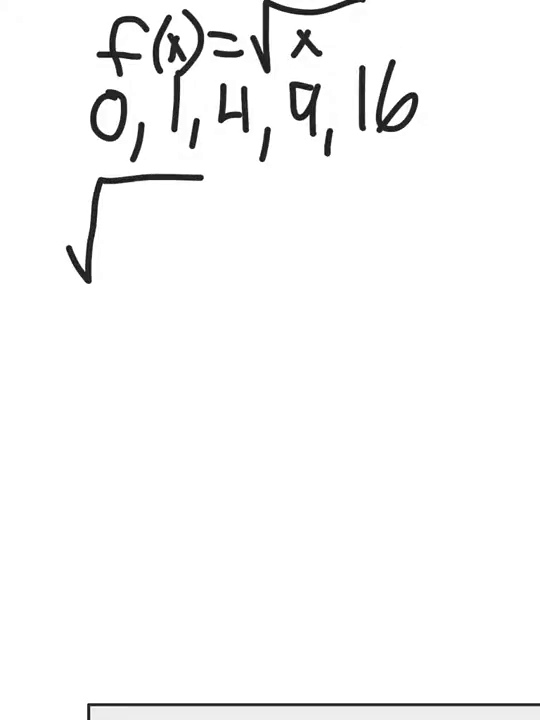
{"action": "type", "text": "0"}
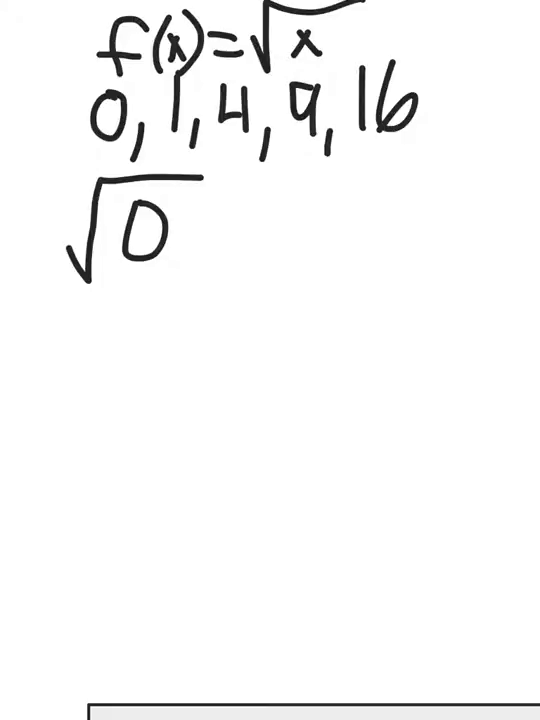
{"action": "type", "text": "=0"}
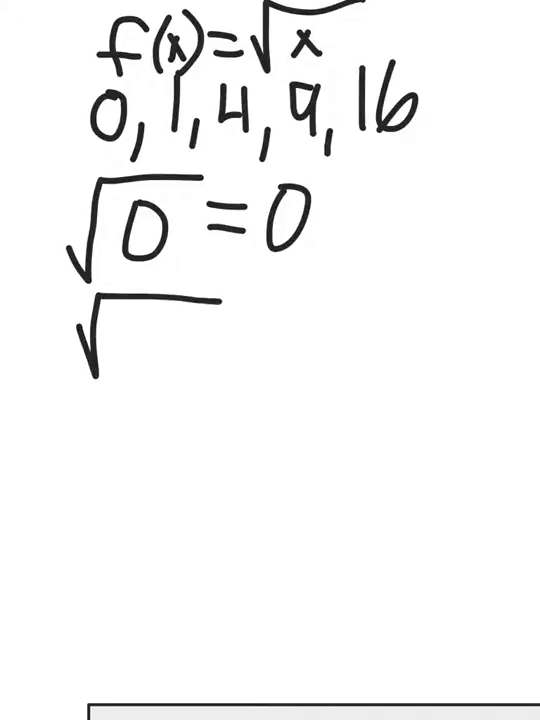
{"action": "type", "text": "√1 ="}
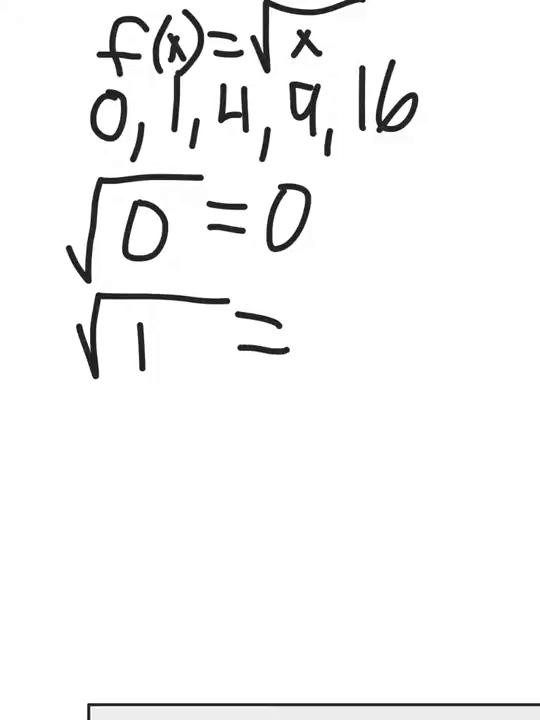
{"action": "type", "text": "1"}
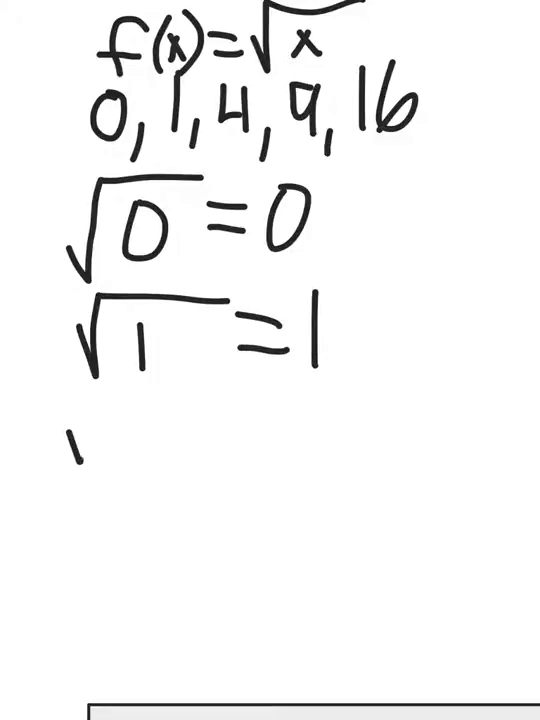
- Write √4 = 2, √9 = 3 and √16 = 4 on the following lines
{"action": "type", "text": "√4"}
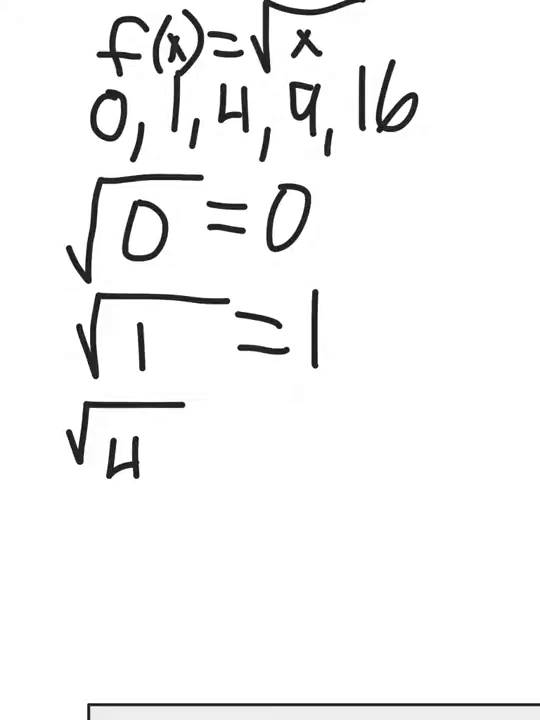
{"action": "type", "text": "="}
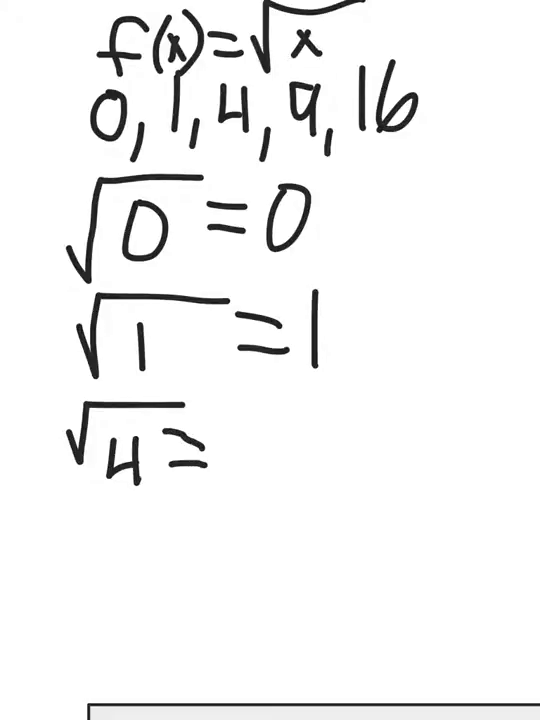
{"action": "type", "text": "2"}
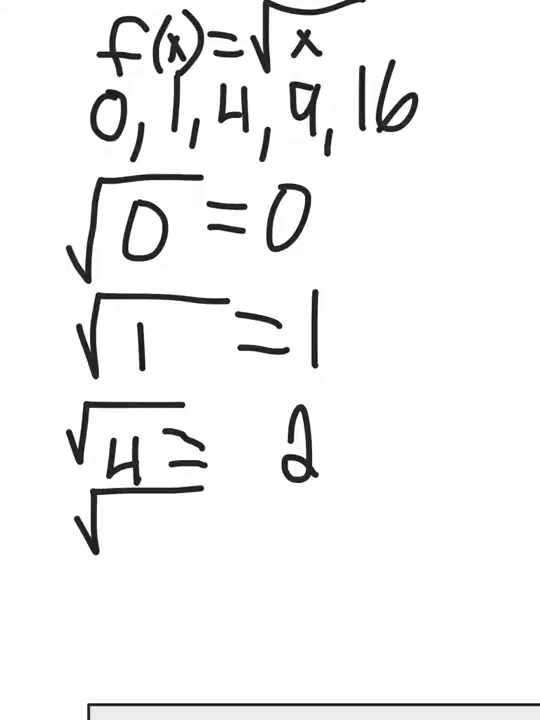
{"action": "type", "text": "√9 = 3"}
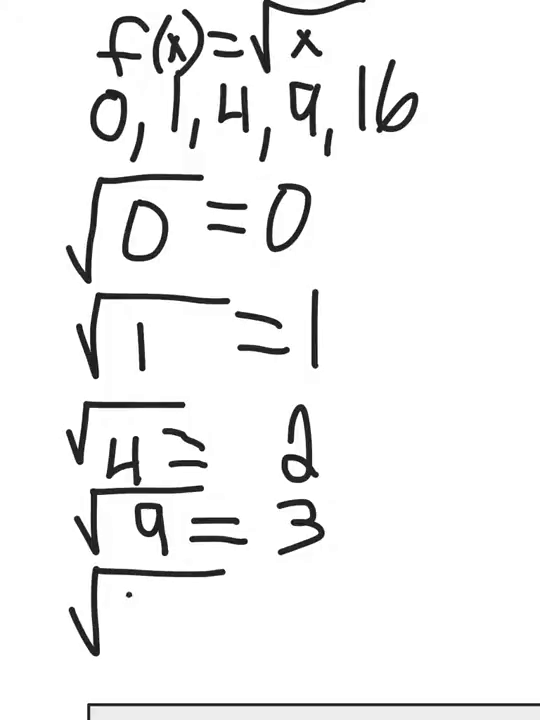
{"action": "type", "text": "√16 ="}
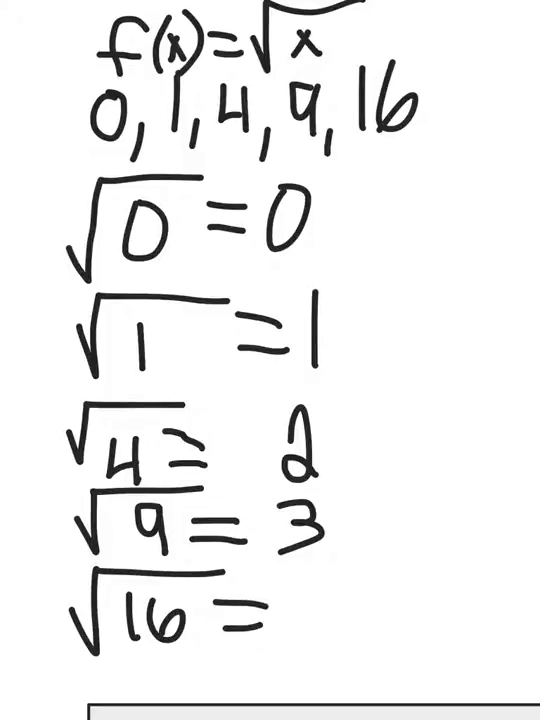
{"action": "type", "text": "4"}
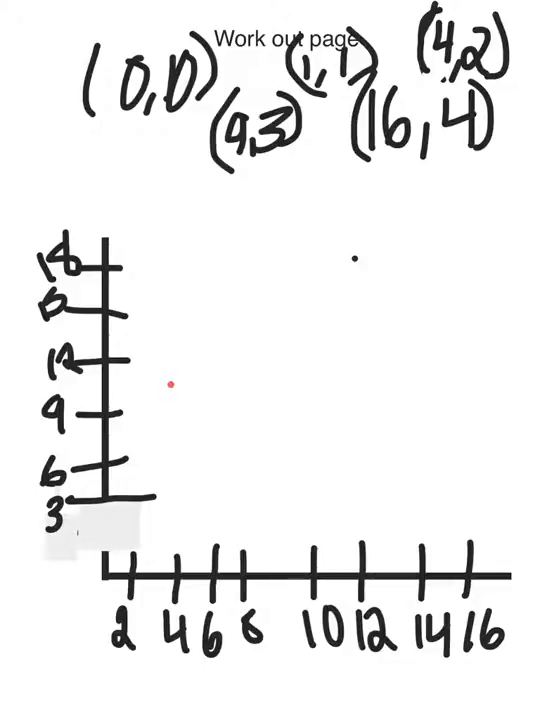
- Draw the red square-root curve rising from the origin rightward through the plotted points
{"action": "left_click", "coordinate": [104, 578]}
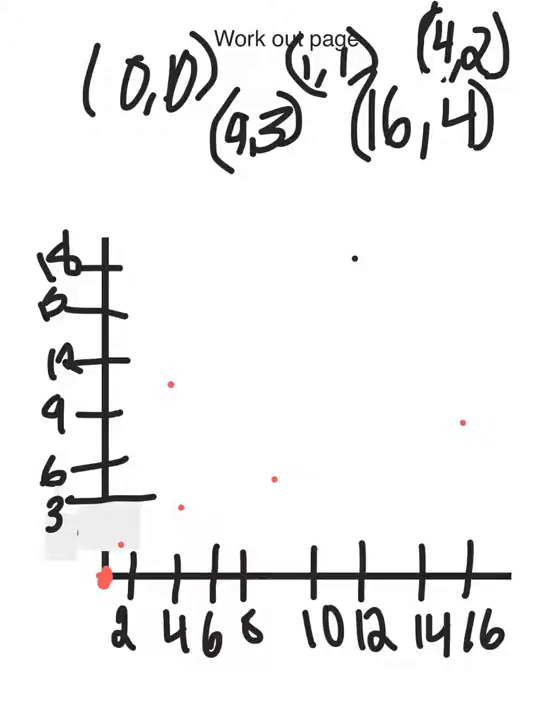
{"action": "left_click_drag", "start_coordinate": [104, 580], "coordinate": [180, 504]}
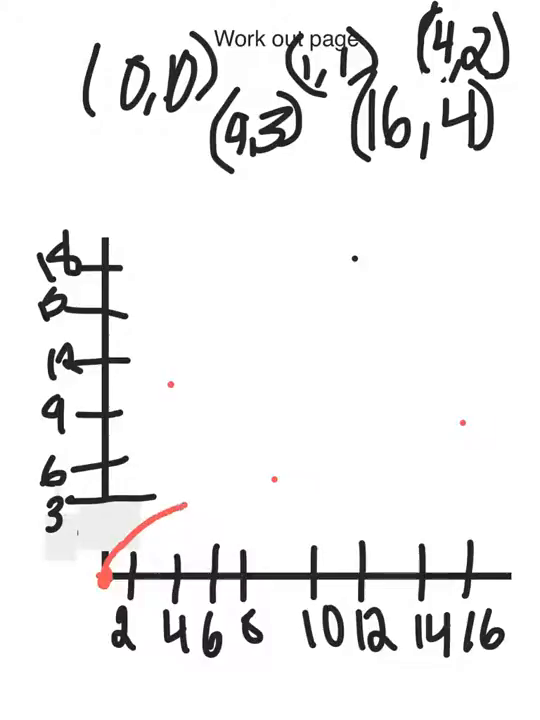
{"action": "left_click_drag", "start_coordinate": [110, 580], "coordinate": [500, 410]}
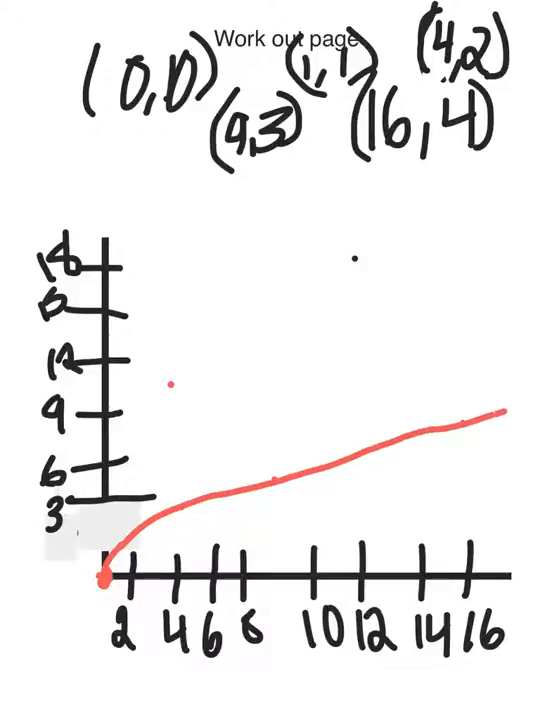